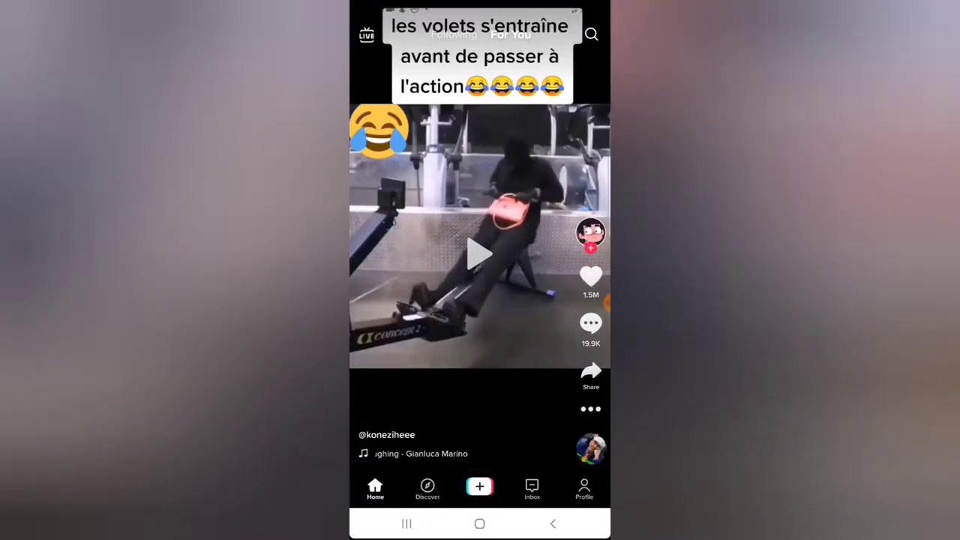
# Open your own TikTok profile page and dismiss the 'Sync your contacts' prompt
pyautogui.click(585, 490)
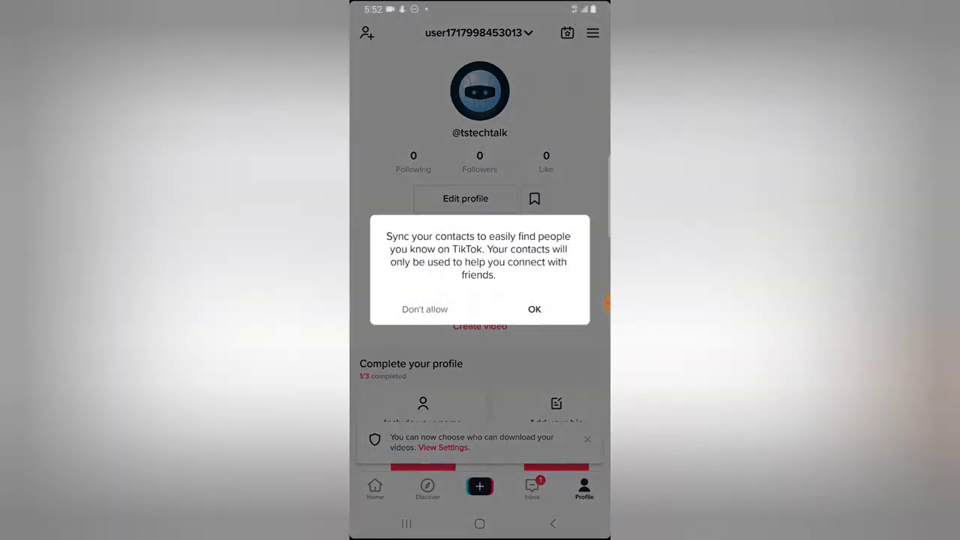
pyautogui.click(424, 309)
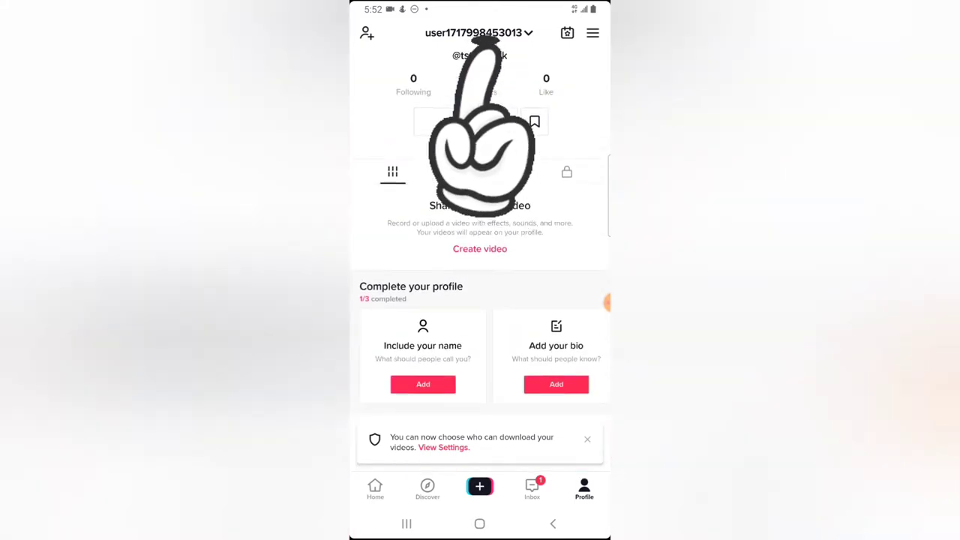
pyautogui.scroll(3)
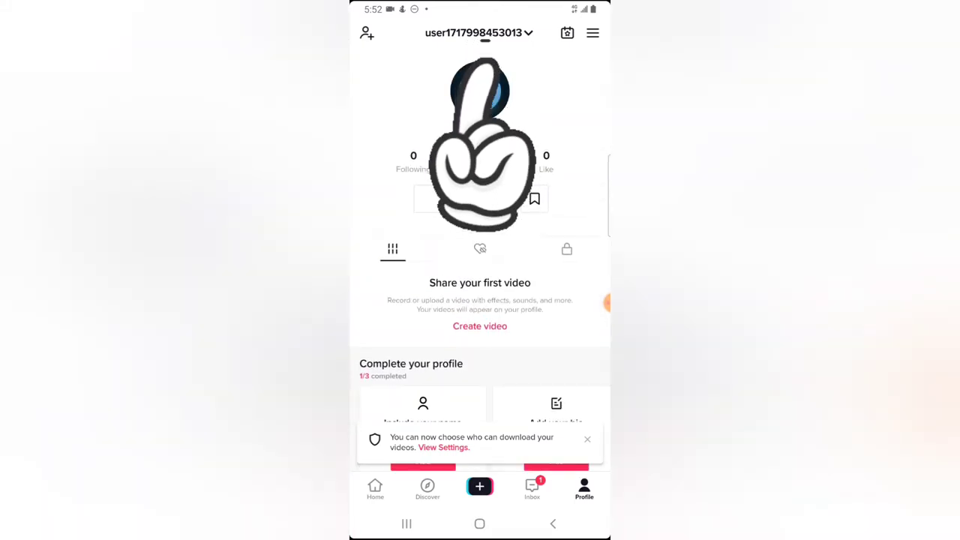
# From the username dropdown's Switch account list, choose Add account to reach the sign-up options
pyautogui.click(479, 32)
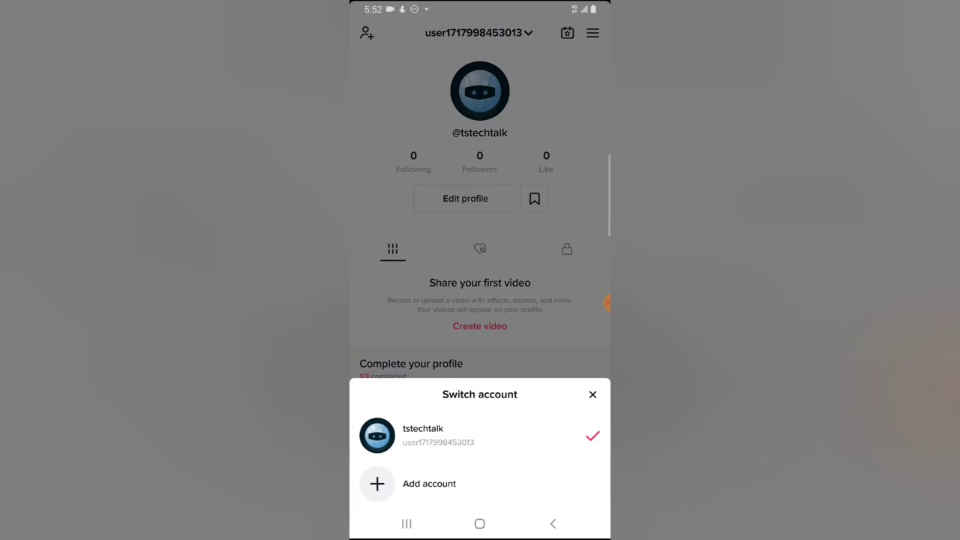
pyautogui.click(593, 394)
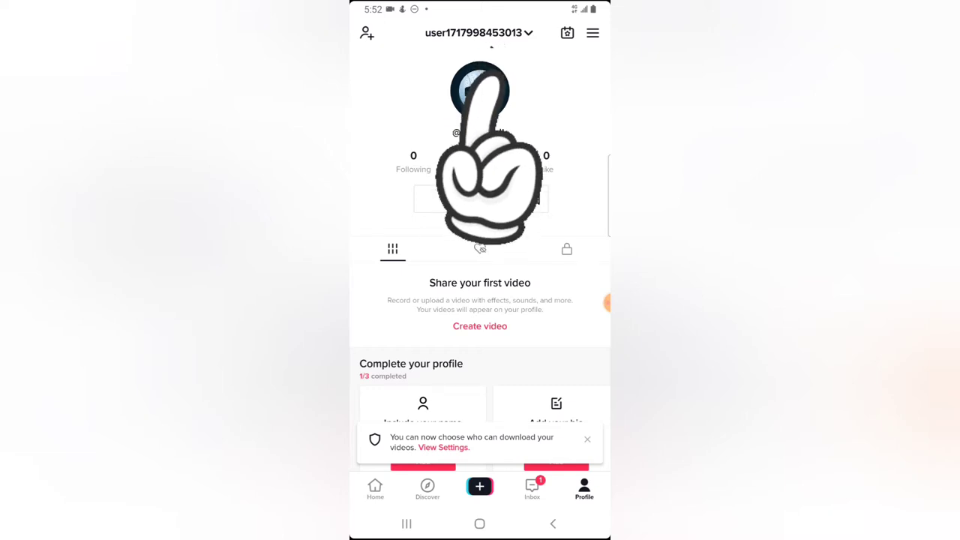
pyautogui.click(479, 33)
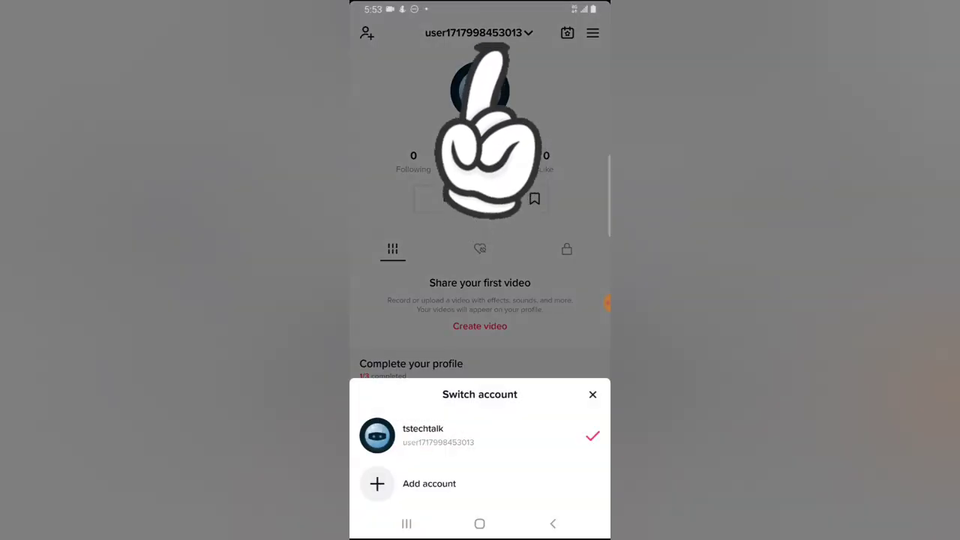
pyautogui.click(429, 483)
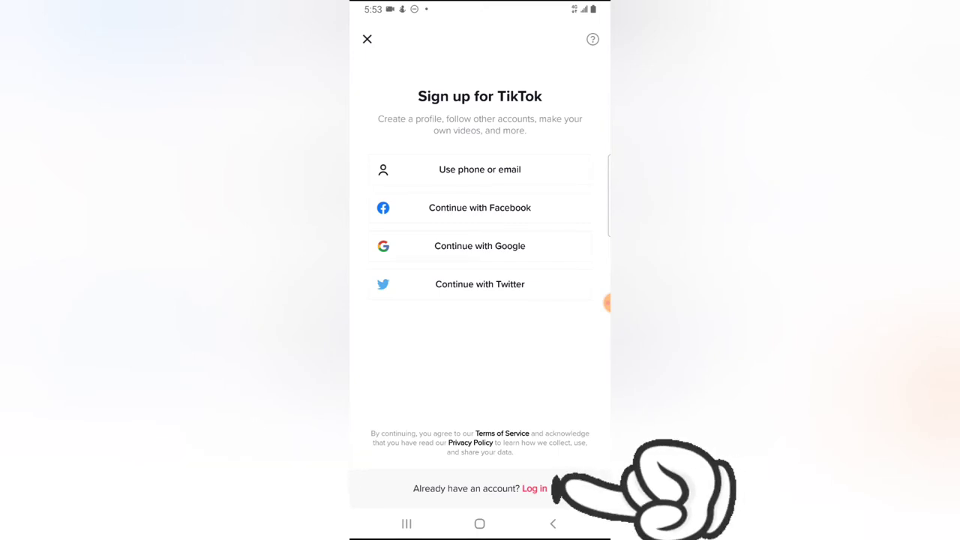
# Back out of the birthday step and choose Log in with phone / email / username
pyautogui.click(480, 169)
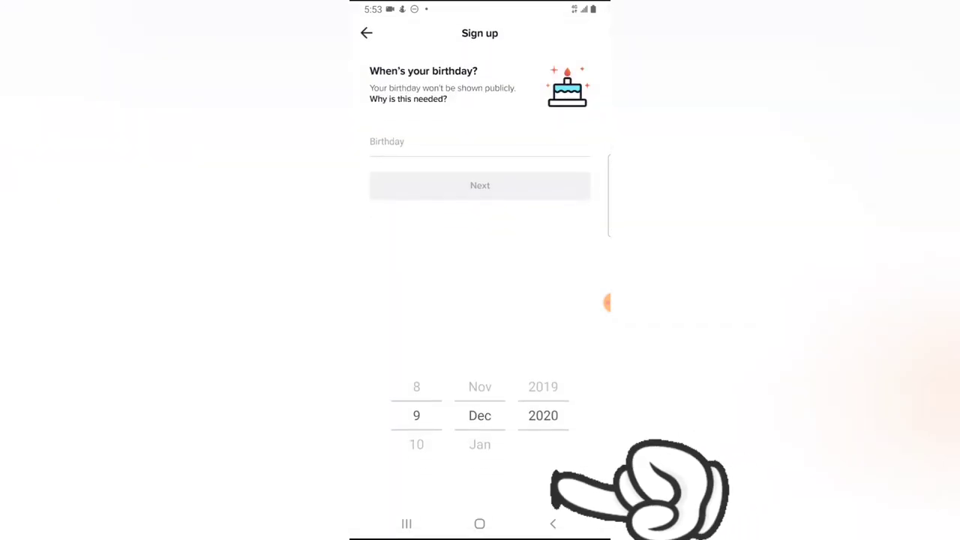
pyautogui.click(366, 33)
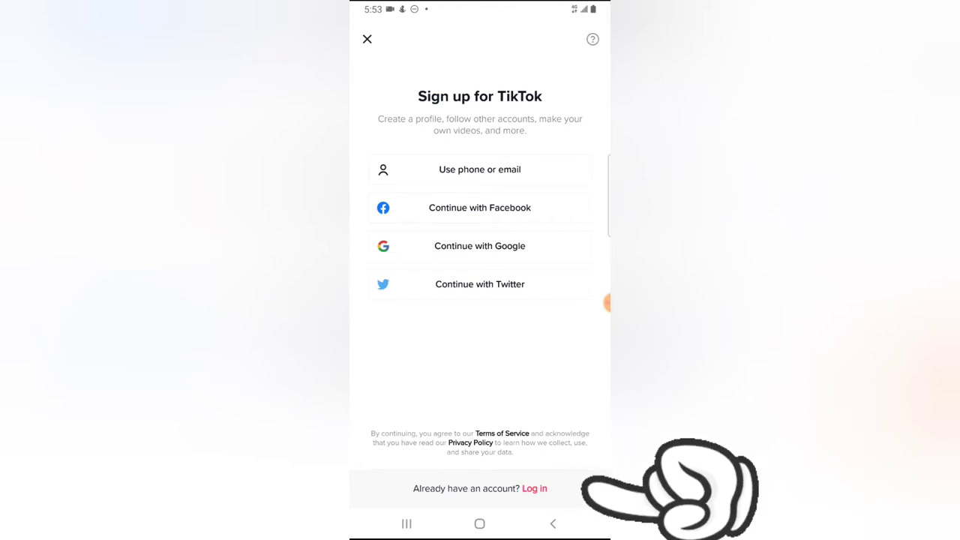
pyautogui.click(534, 489)
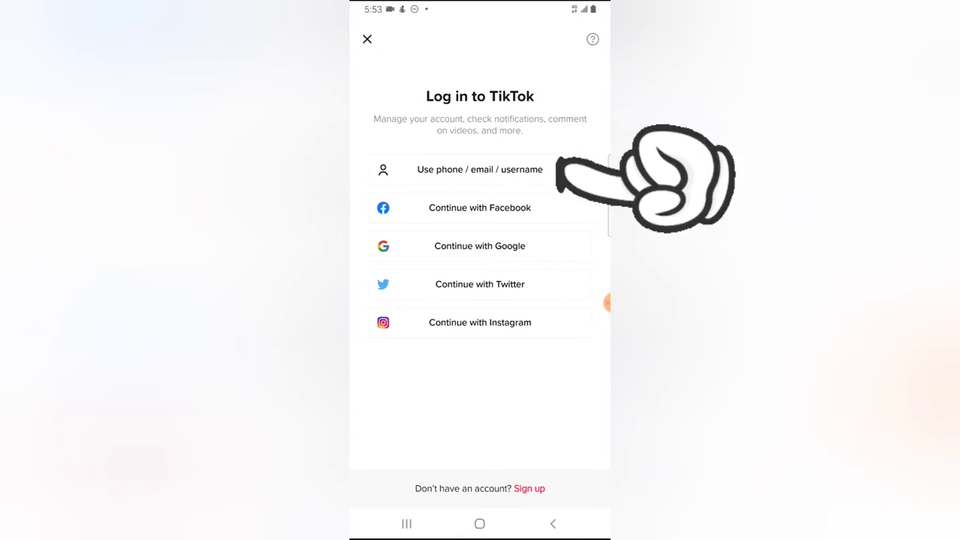
pyautogui.click(479, 169)
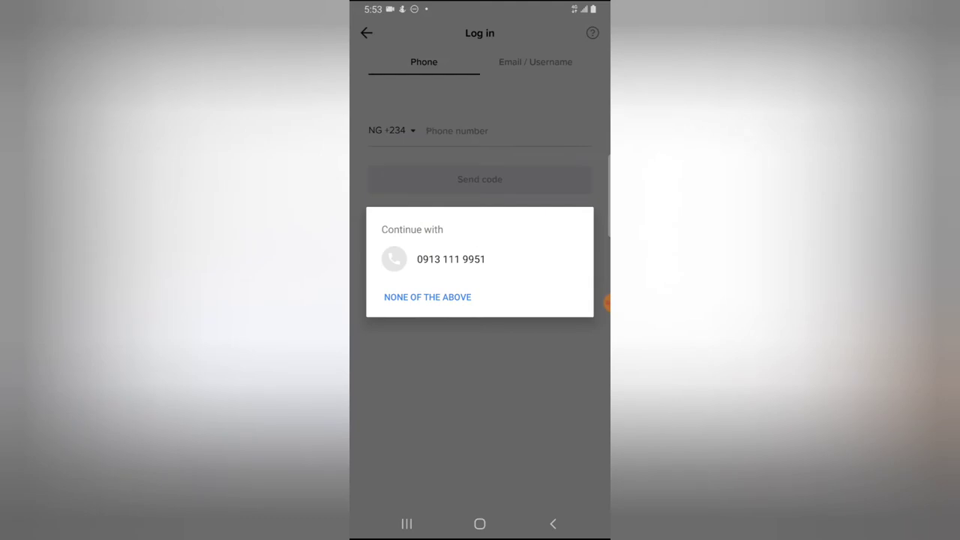
# Use the suggested phone number, send the login code, then leave TikTok for the home screen
pyautogui.click(451, 259)
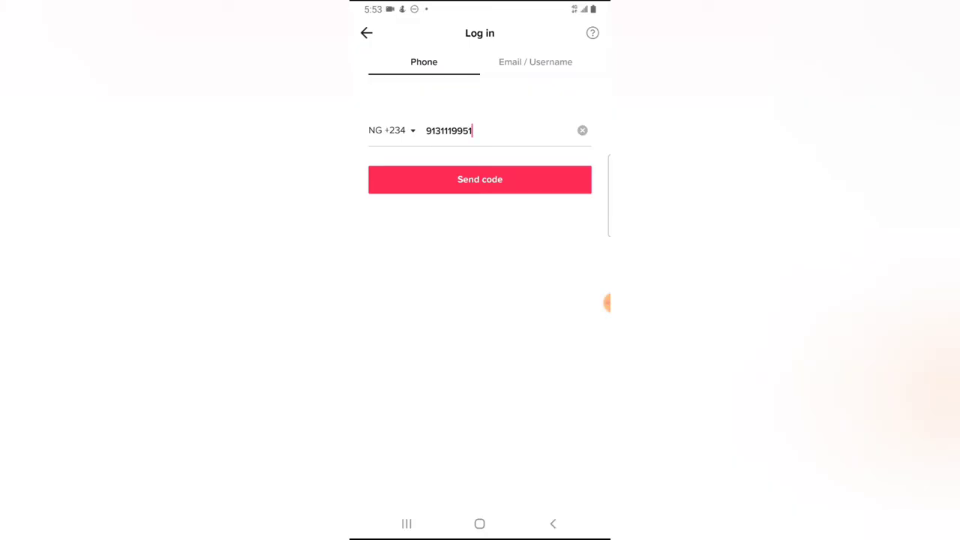
pyautogui.click(480, 179)
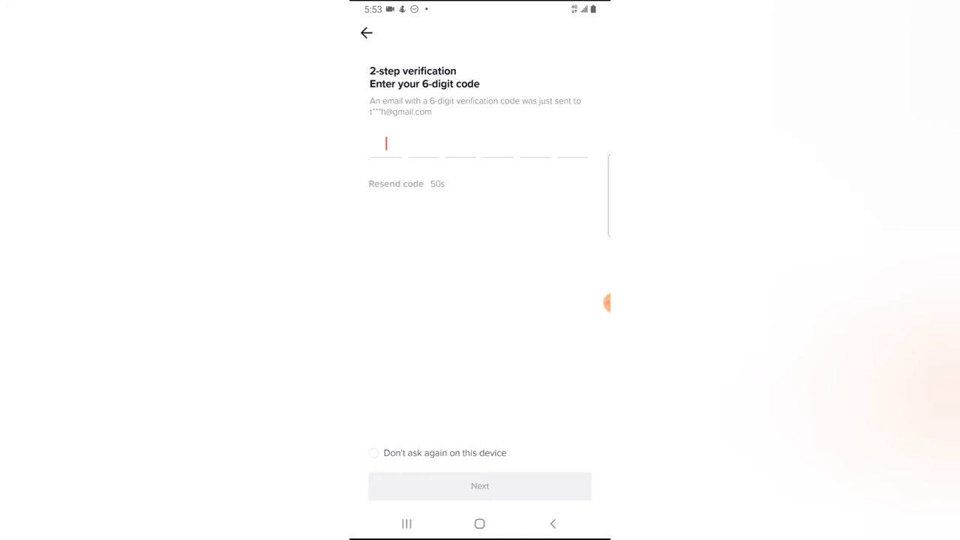
pyautogui.click(479, 524)
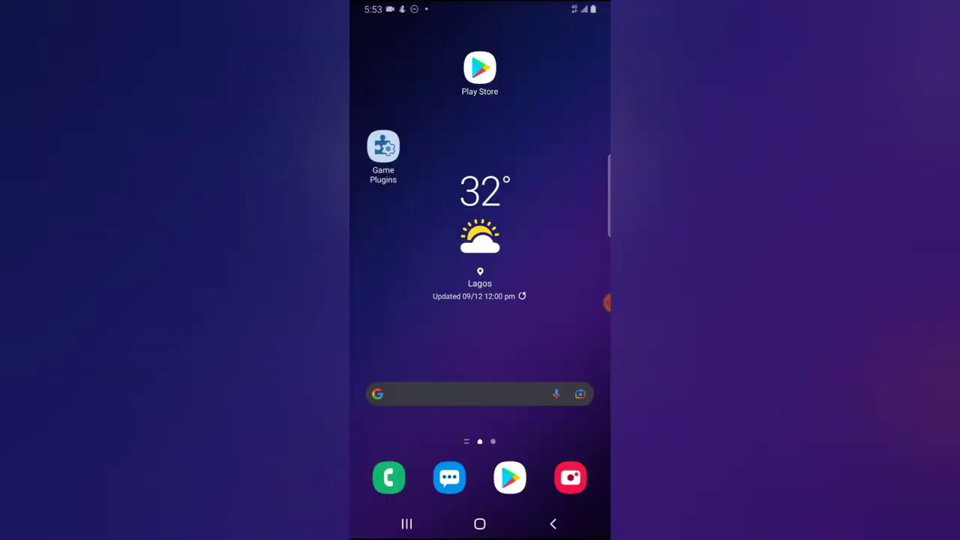
pyautogui.click(449, 478)
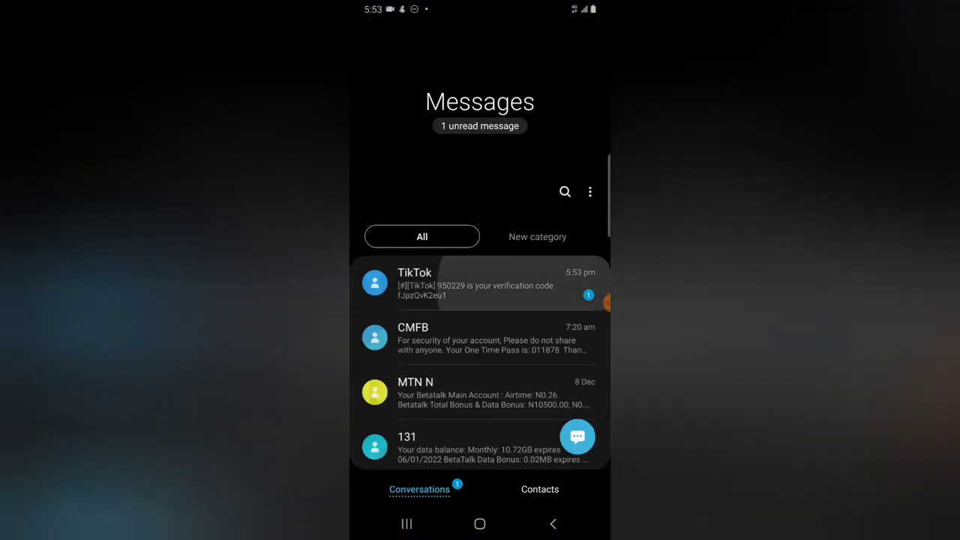
pyautogui.click(481, 284)
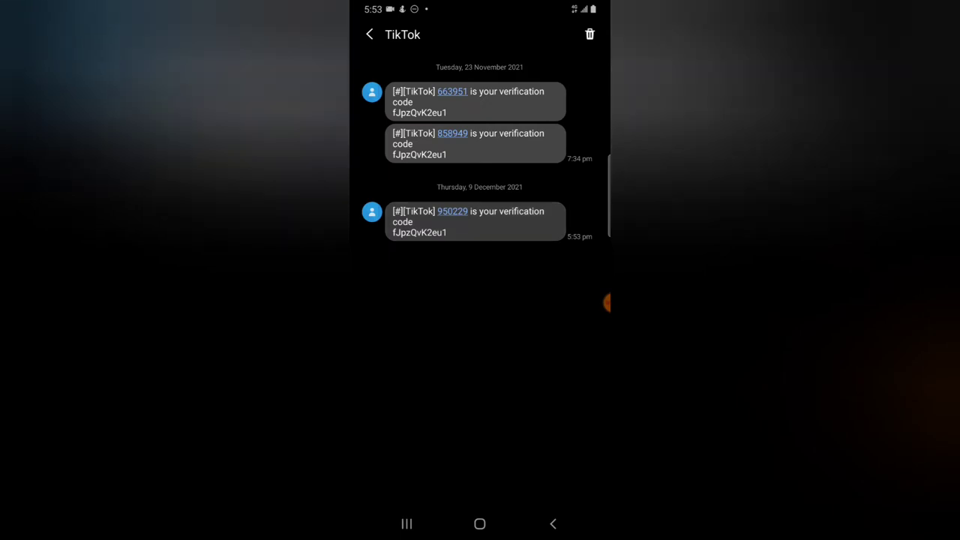
pyautogui.click(475, 221)
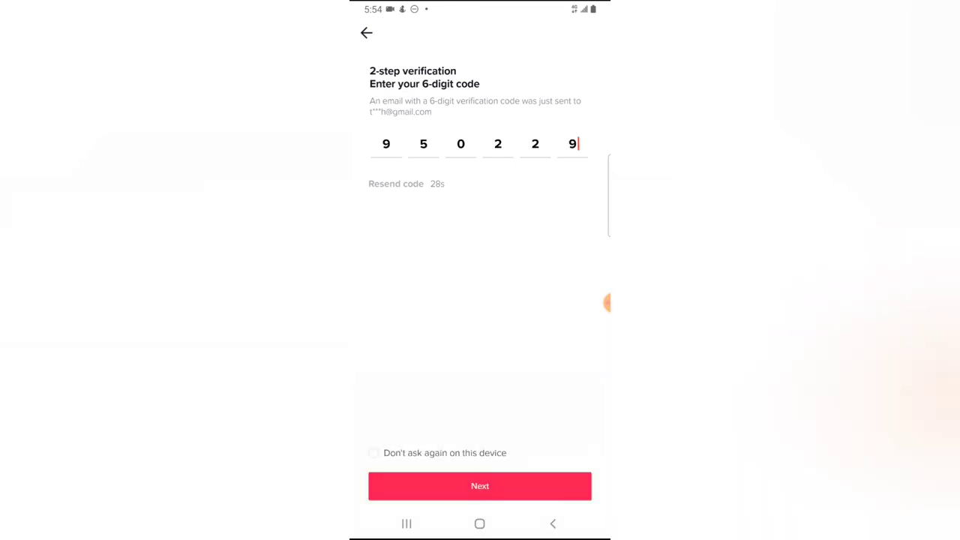
pyautogui.click(479, 486)
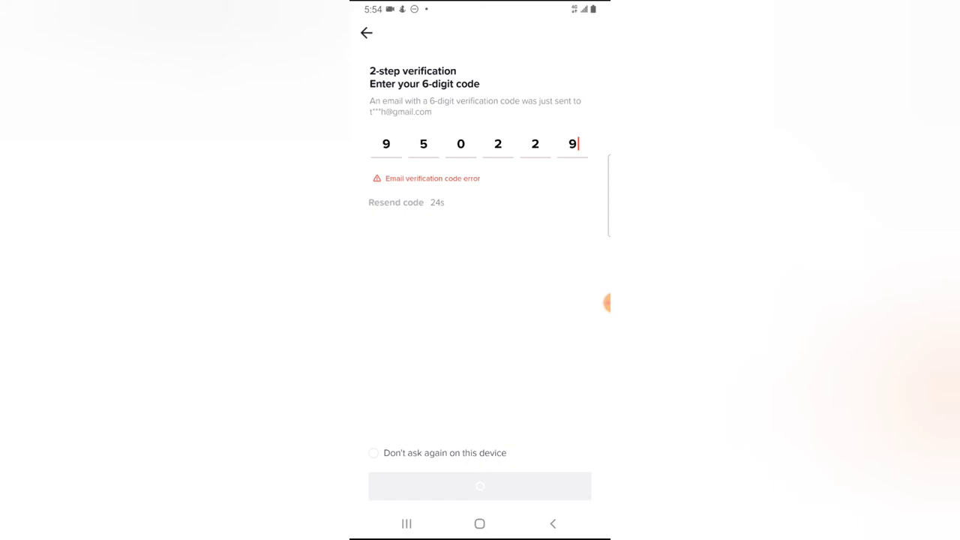
pyautogui.click(479, 524)
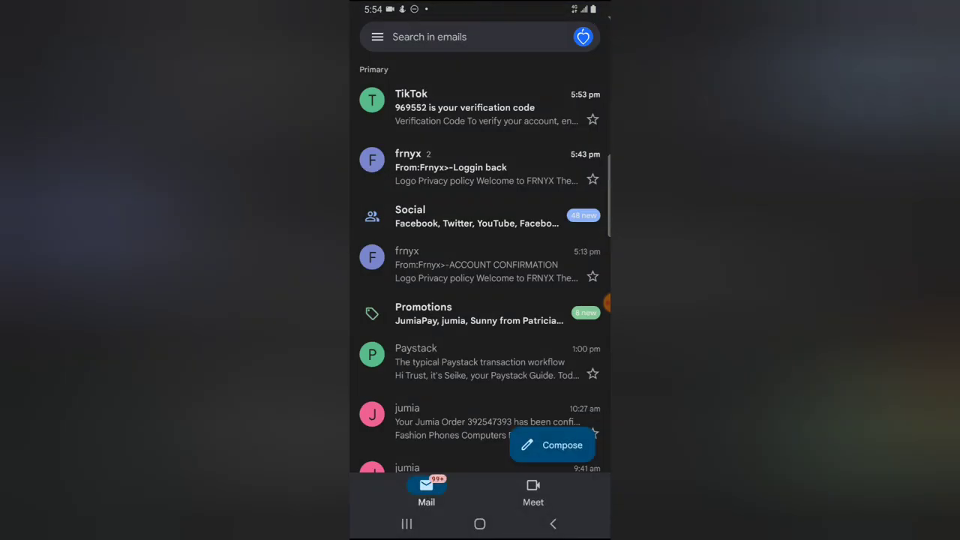
pyautogui.click(481, 107)
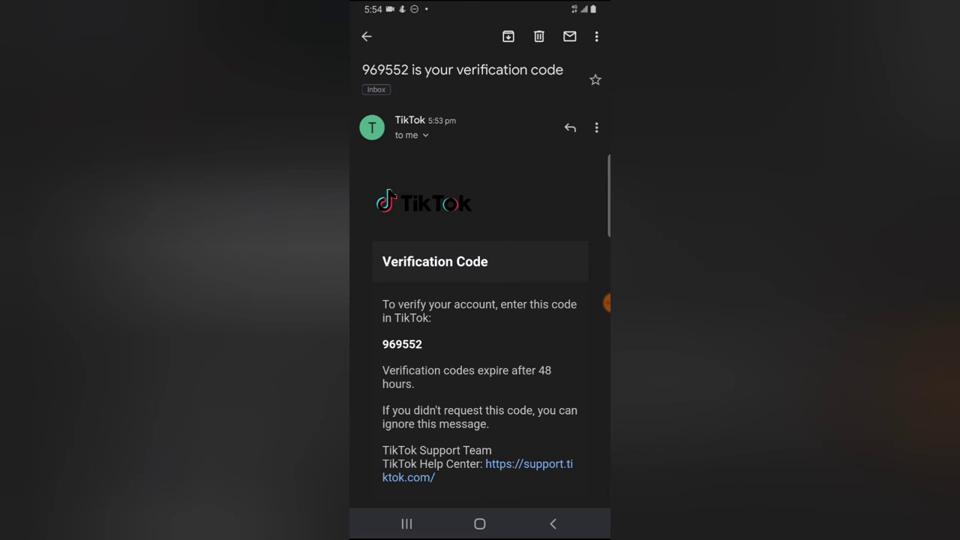
pyautogui.click(367, 36)
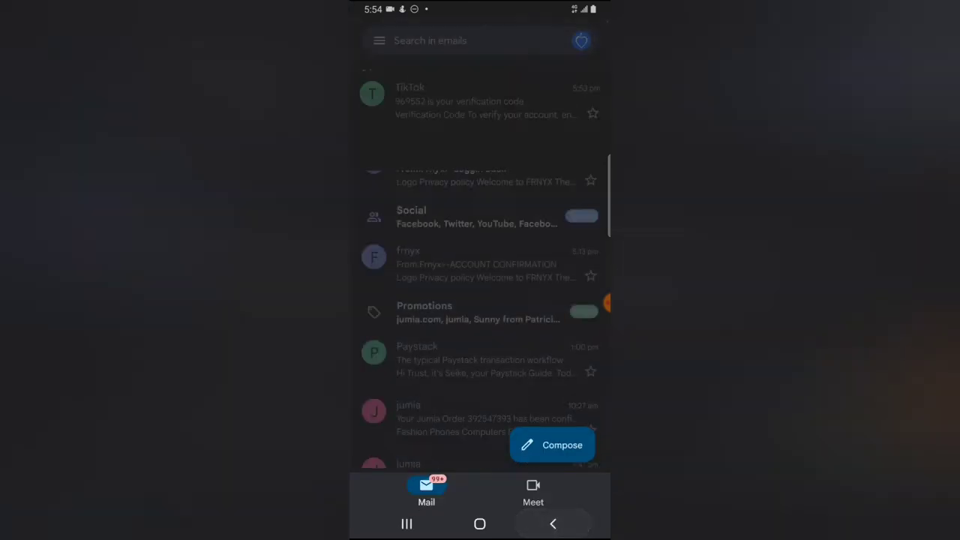
pyautogui.click(480, 101)
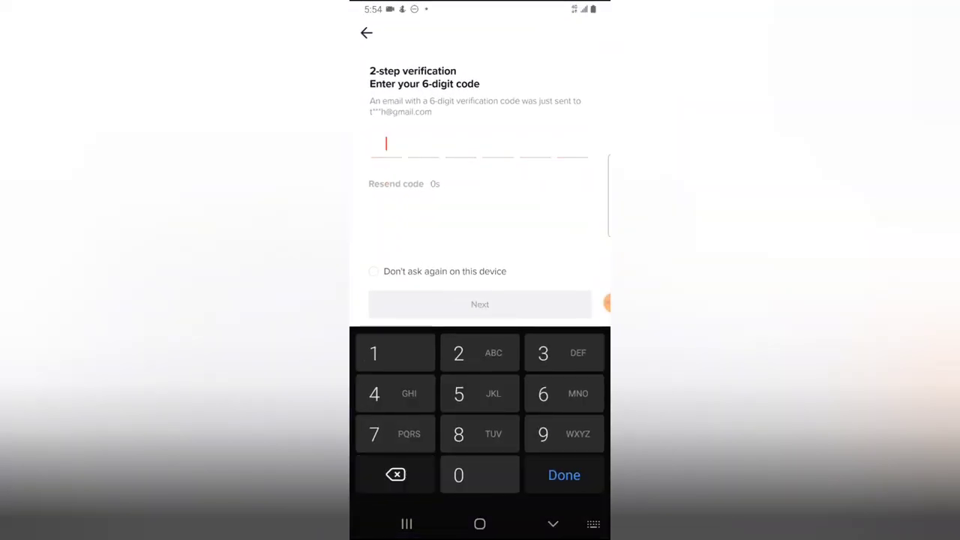
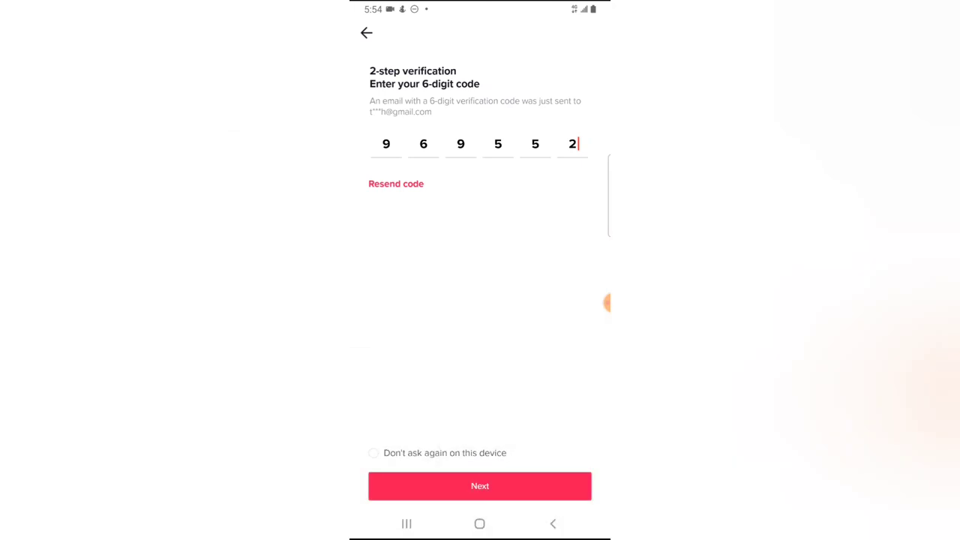
pyautogui.click(480, 485)
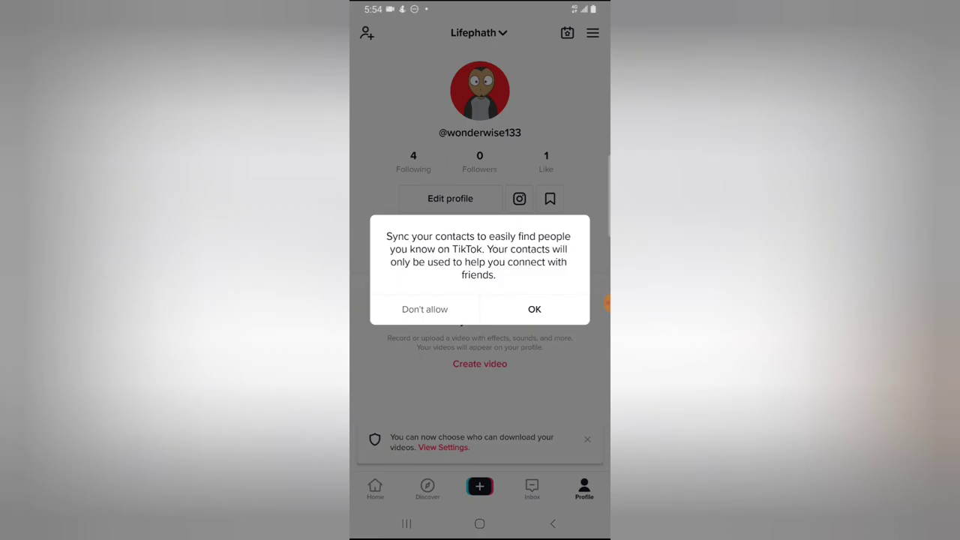
pyautogui.click(425, 309)
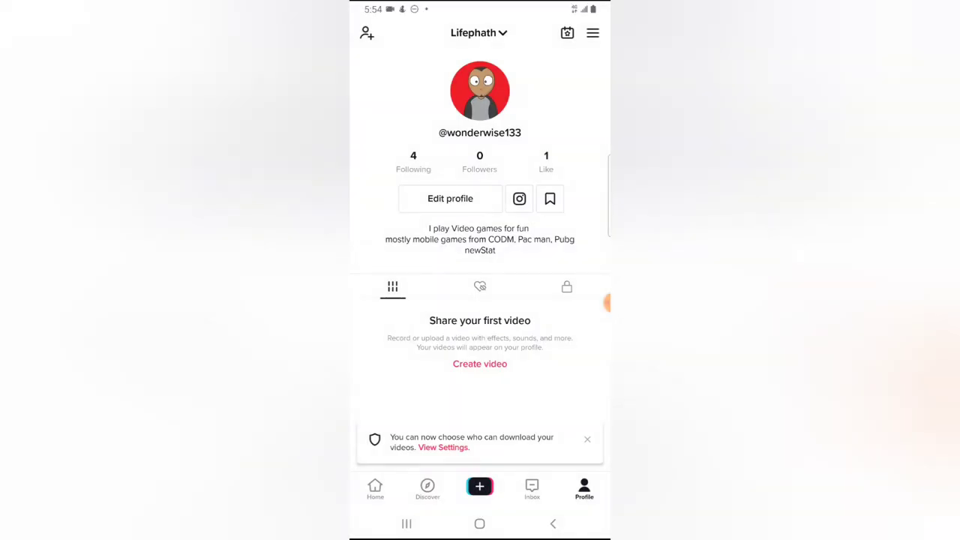
# Dismiss the download notice, switch to the first account, and open the For You feed
pyautogui.click(587, 440)
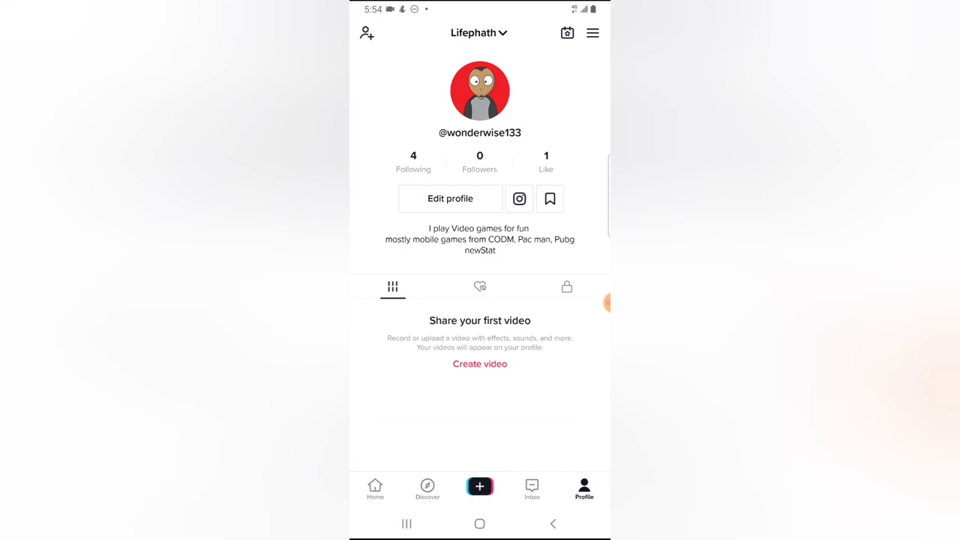
pyautogui.click(479, 32)
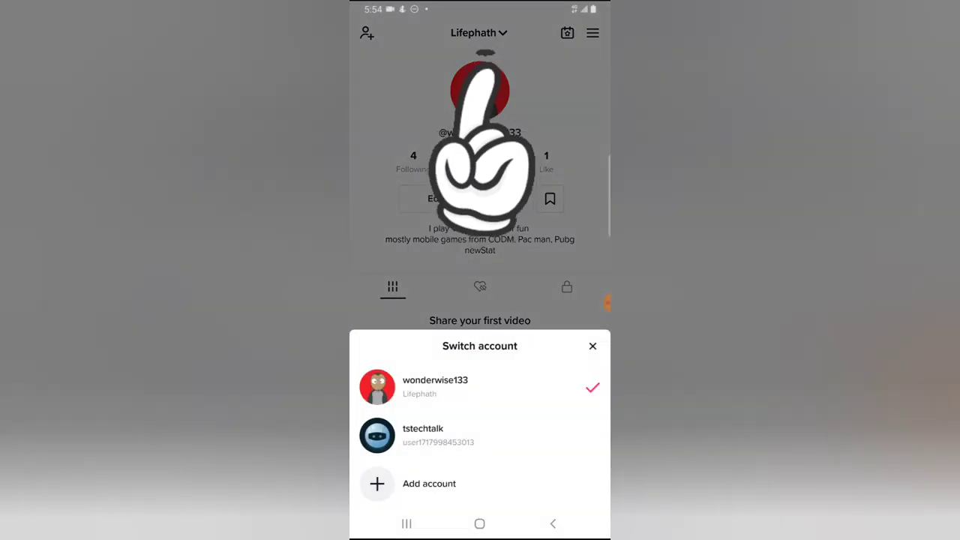
pyautogui.click(423, 435)
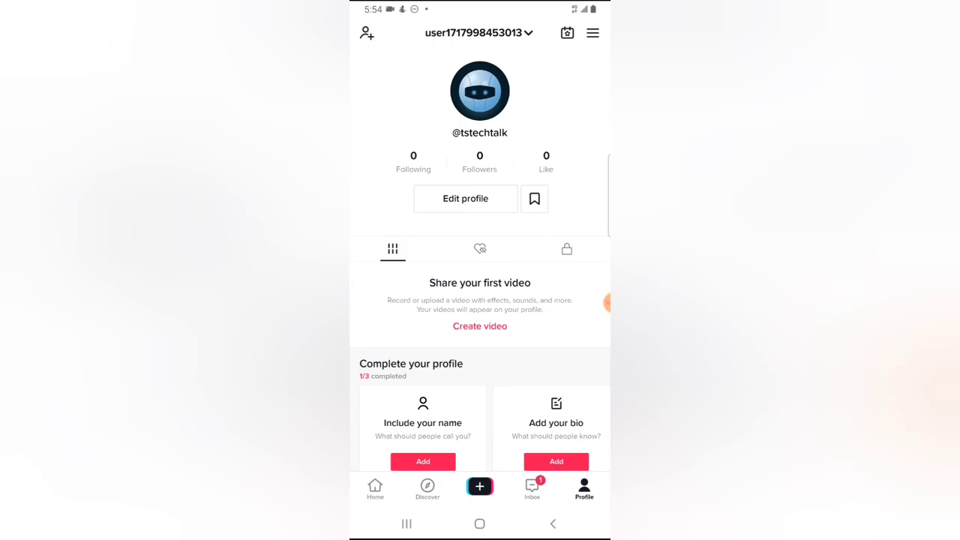
pyautogui.click(375, 488)
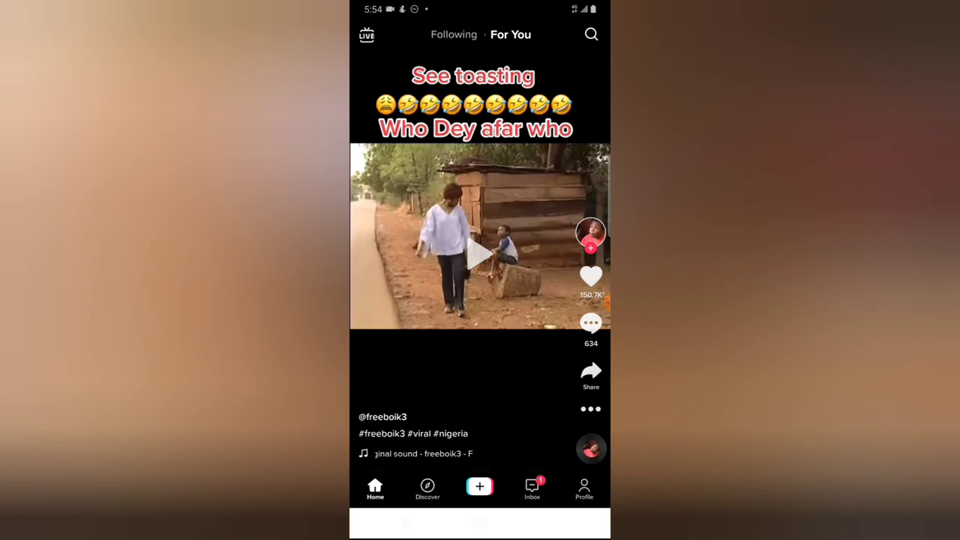
# From the profile's Settings and privacy page, open and close the Switch account list
pyautogui.click(584, 489)
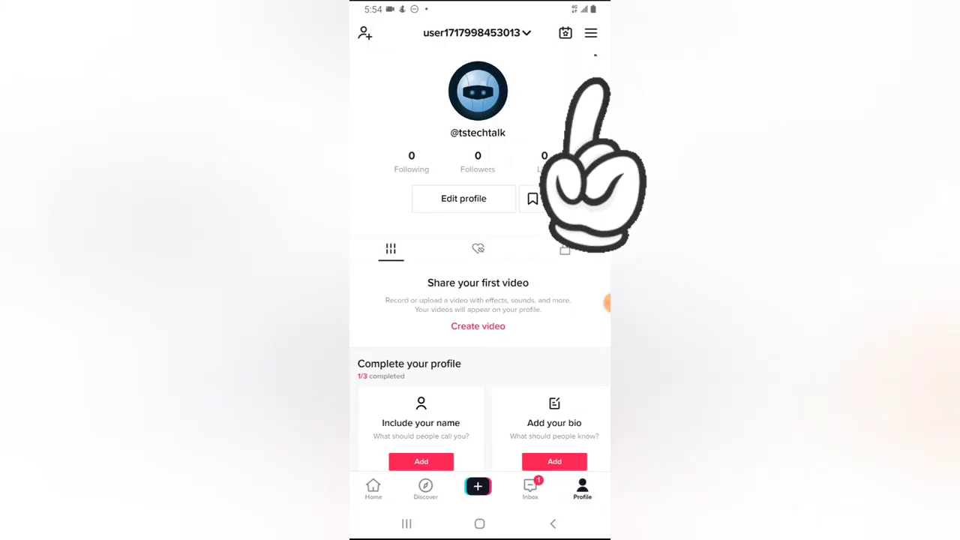
pyautogui.click(591, 32)
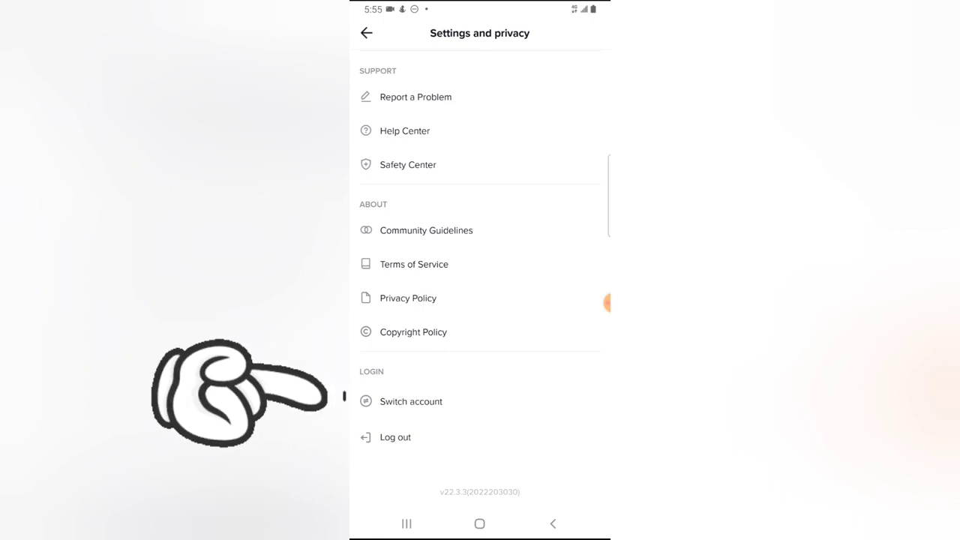
pyautogui.click(410, 401)
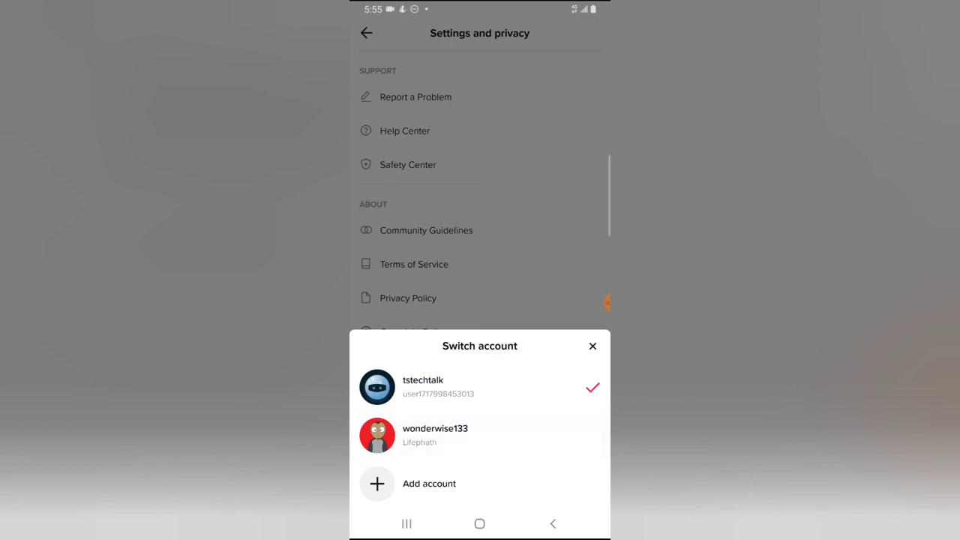
pyautogui.click(592, 346)
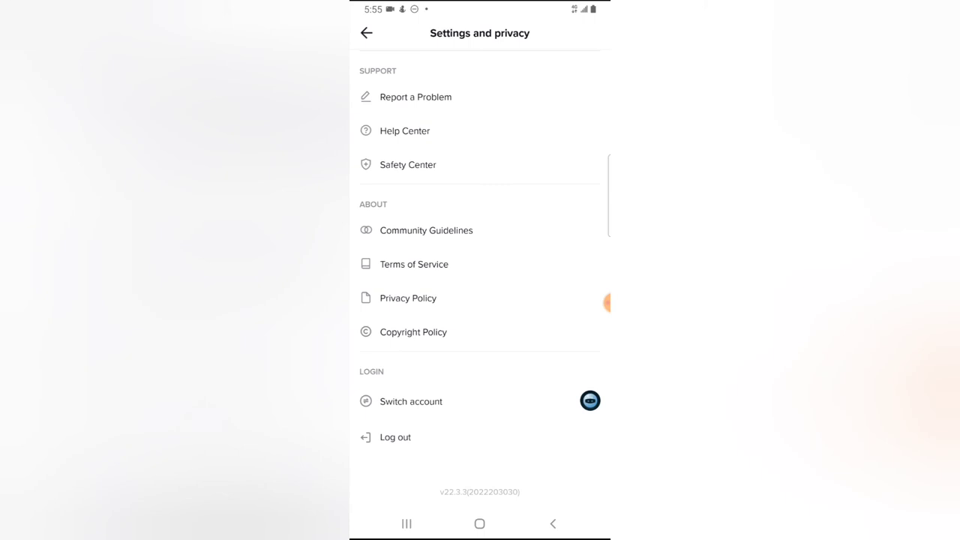